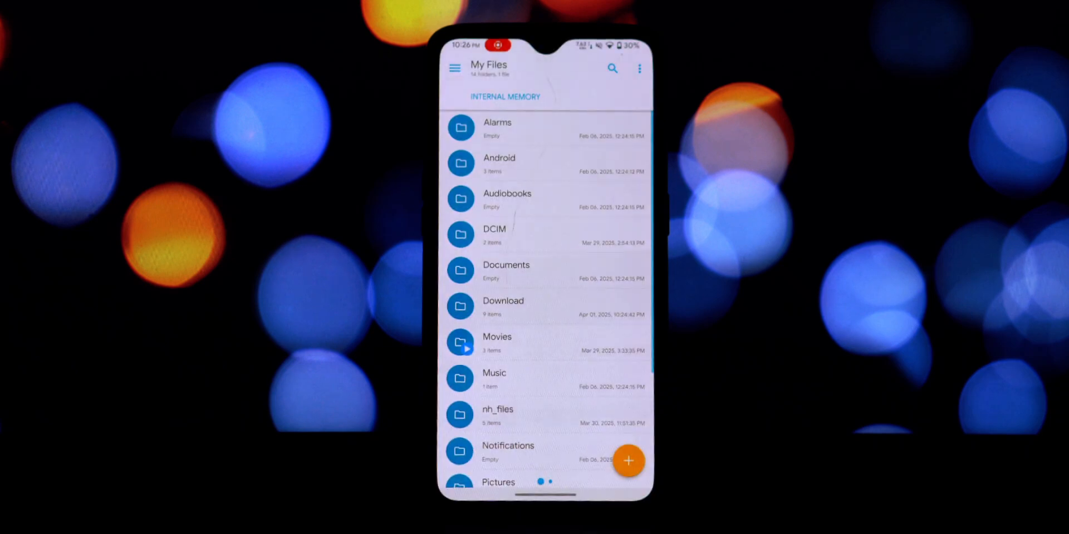
# - Launch the PocoLauncher4.39.14.76.apk installer from the Download folder
pyautogui.click(502, 305)
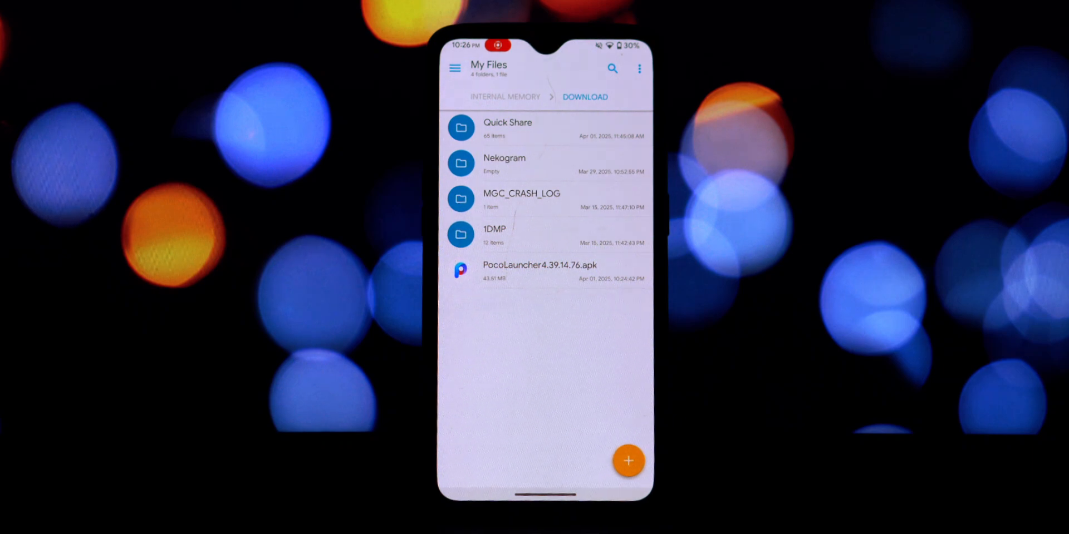
pyautogui.click(532, 272)
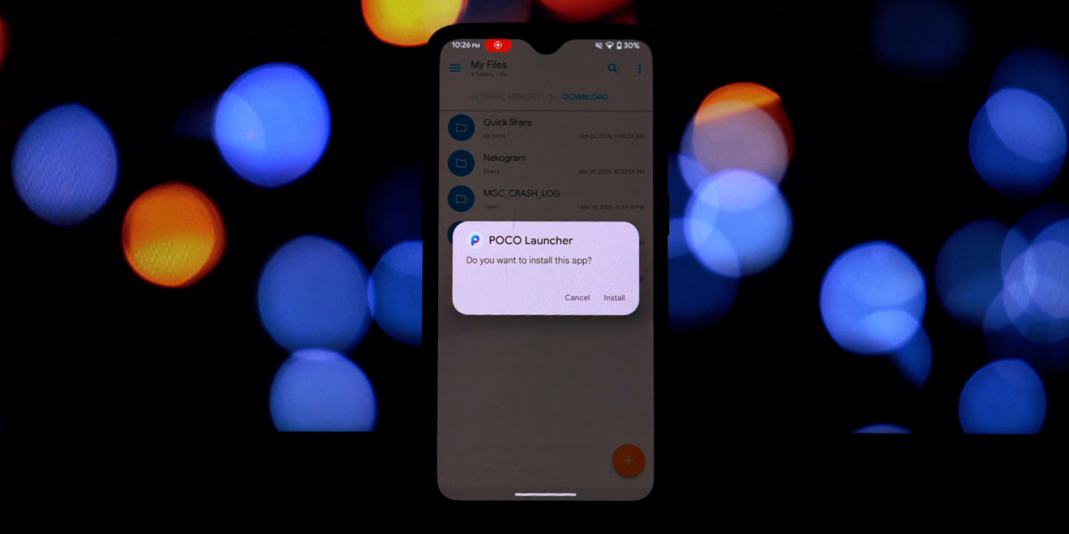
# - Confirm the install, dismiss the Play Protect block, and adjust Play Protect scanning
pyautogui.click(612, 299)
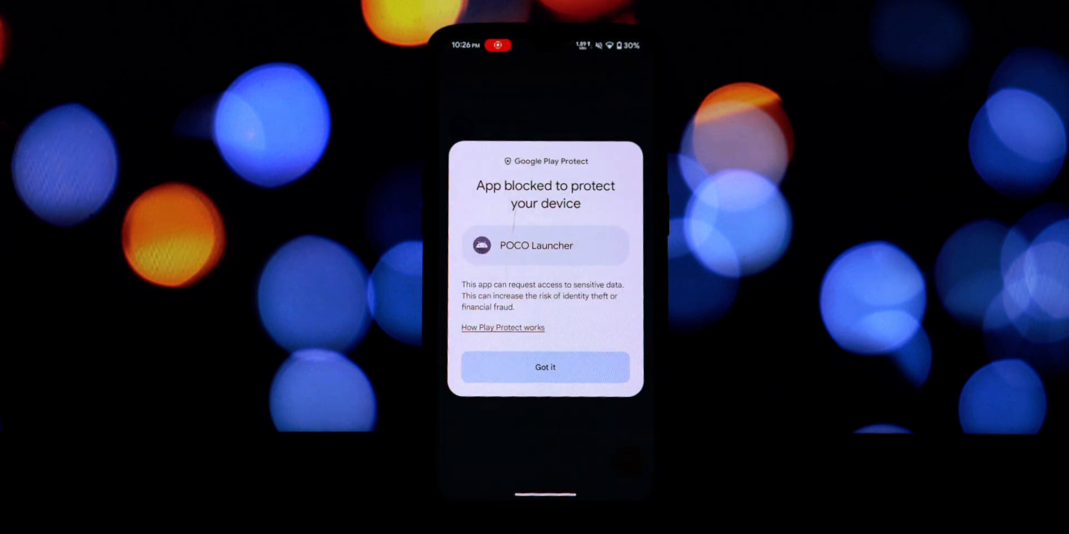
pyautogui.click(545, 367)
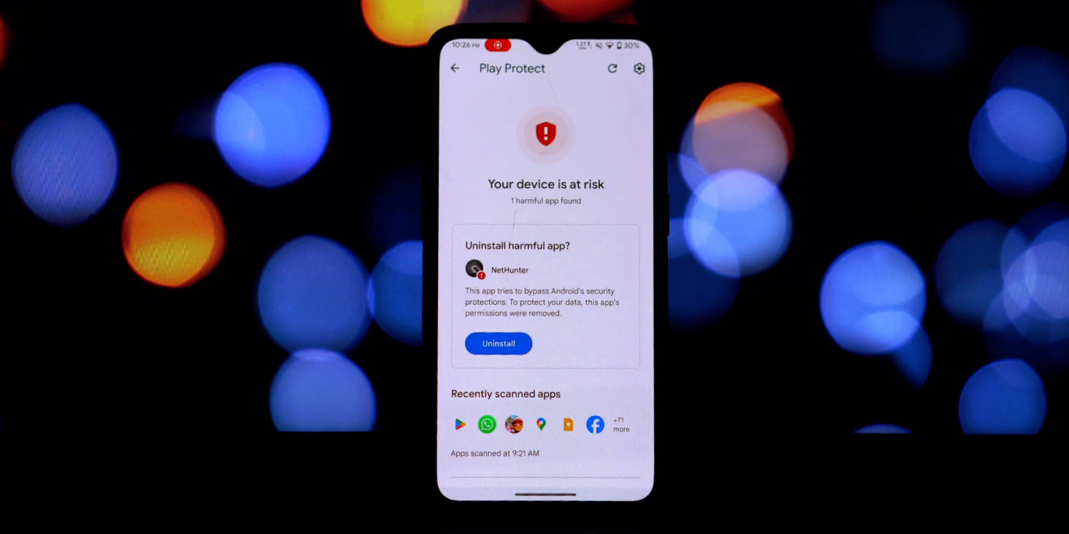
pyautogui.click(639, 68)
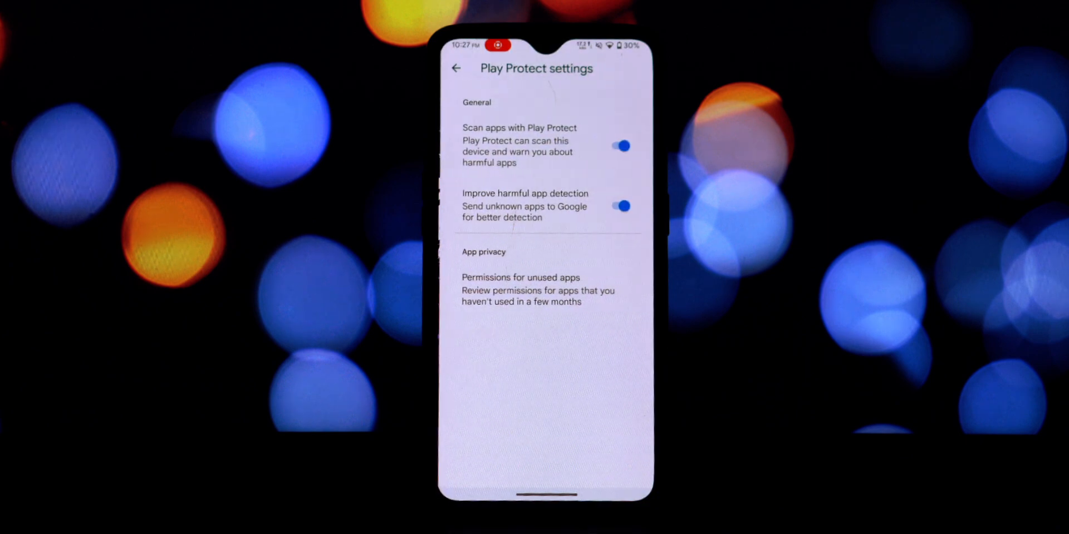
pyautogui.click(618, 146)
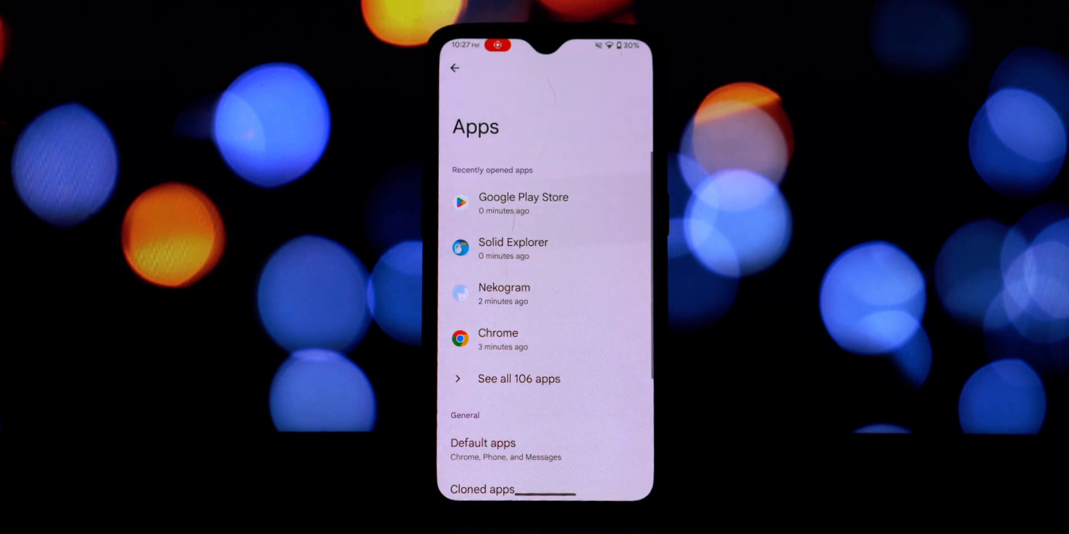
# - Select POCO Launcher as the Home app under Default apps
pyautogui.click(482, 443)
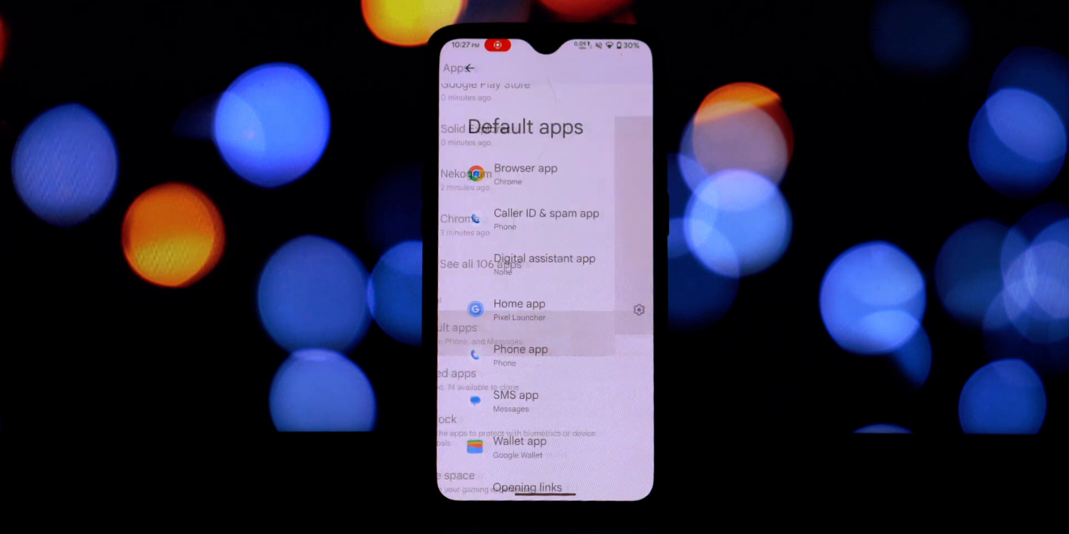
pyautogui.click(519, 303)
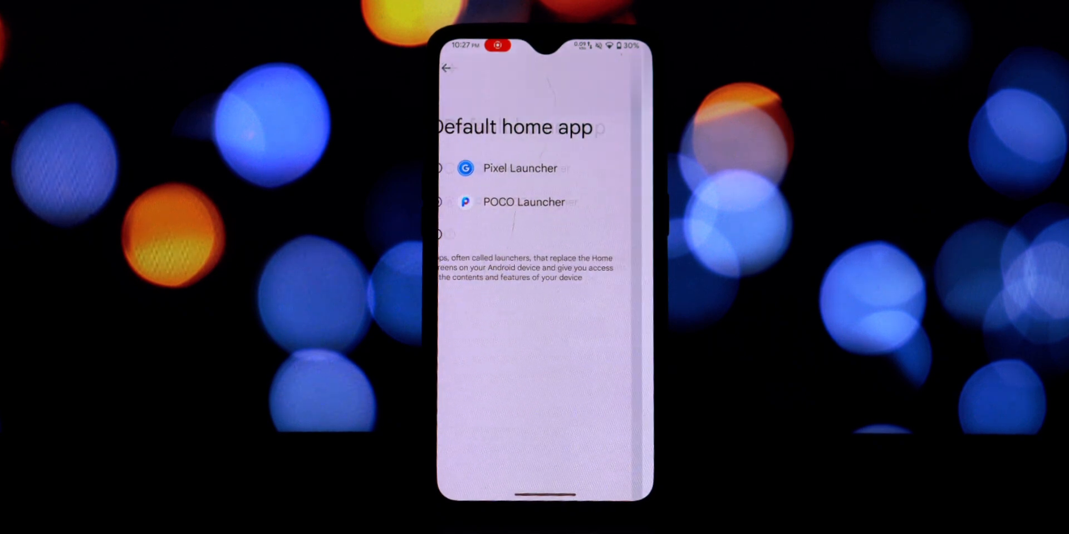
pyautogui.click(524, 201)
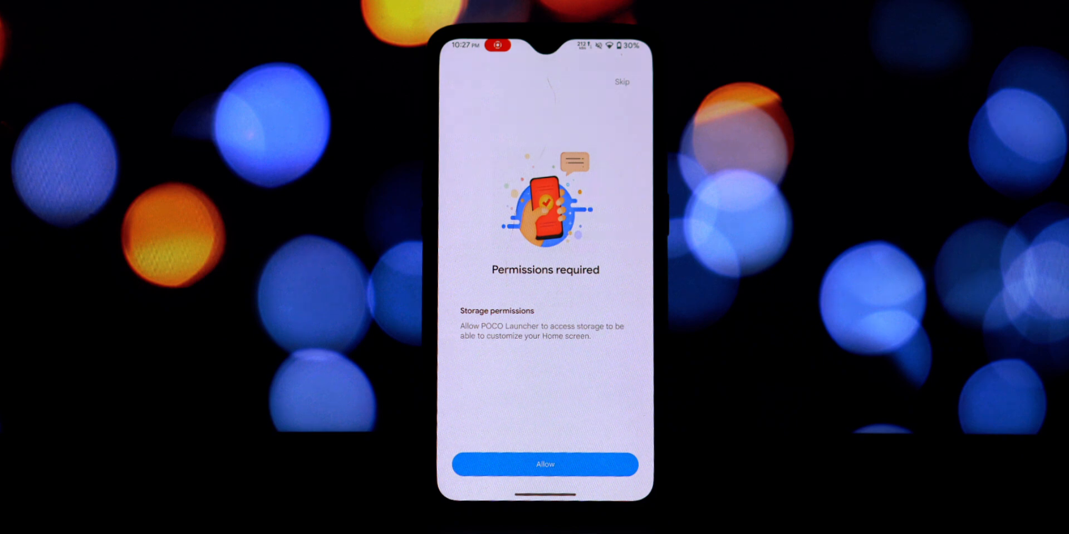
# - Allow storage access, view the Finance & Business drawer tab, and reach Backgrounds settings
pyautogui.click(544, 464)
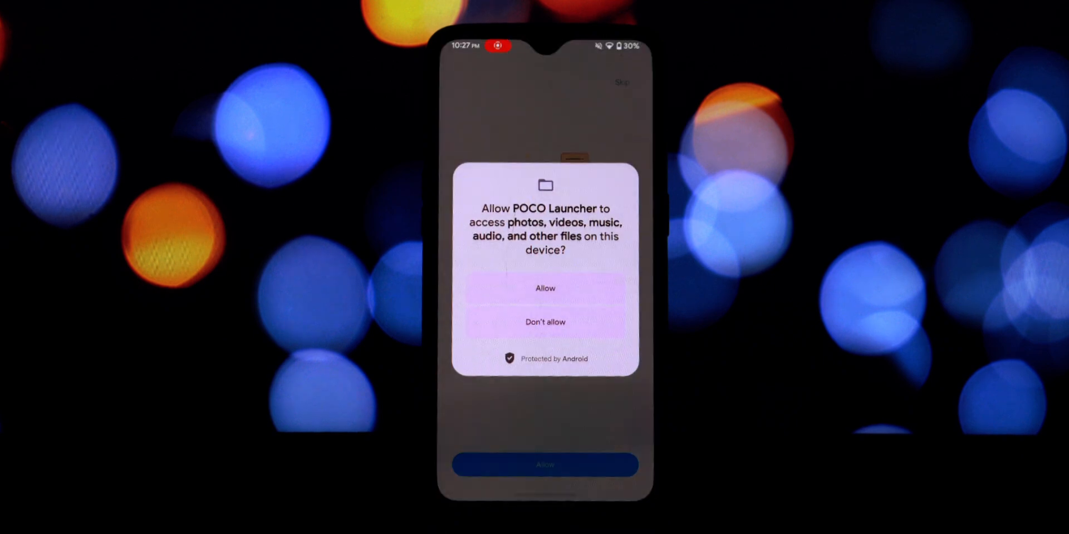
pyautogui.click(544, 288)
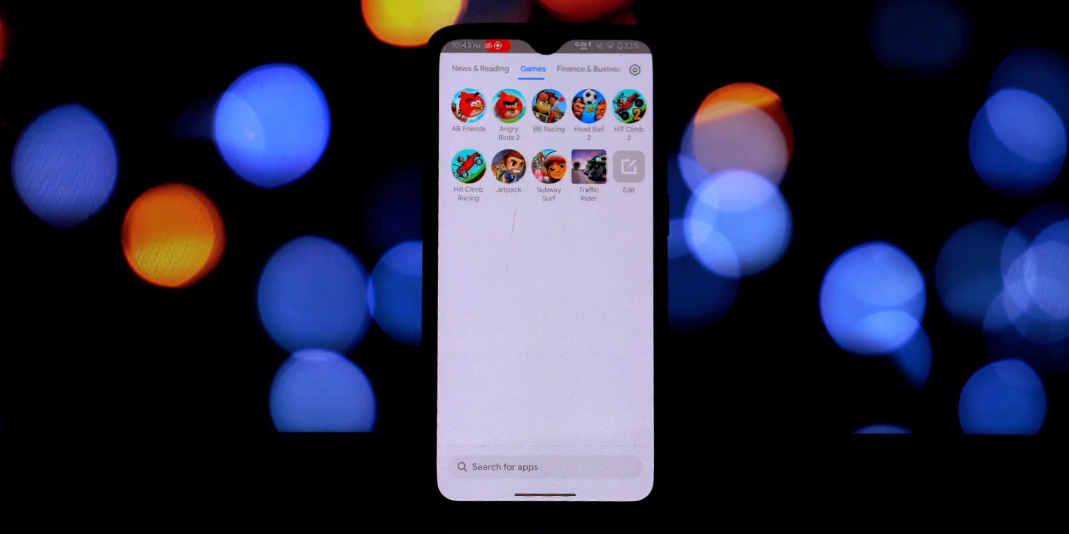
pyautogui.click(582, 69)
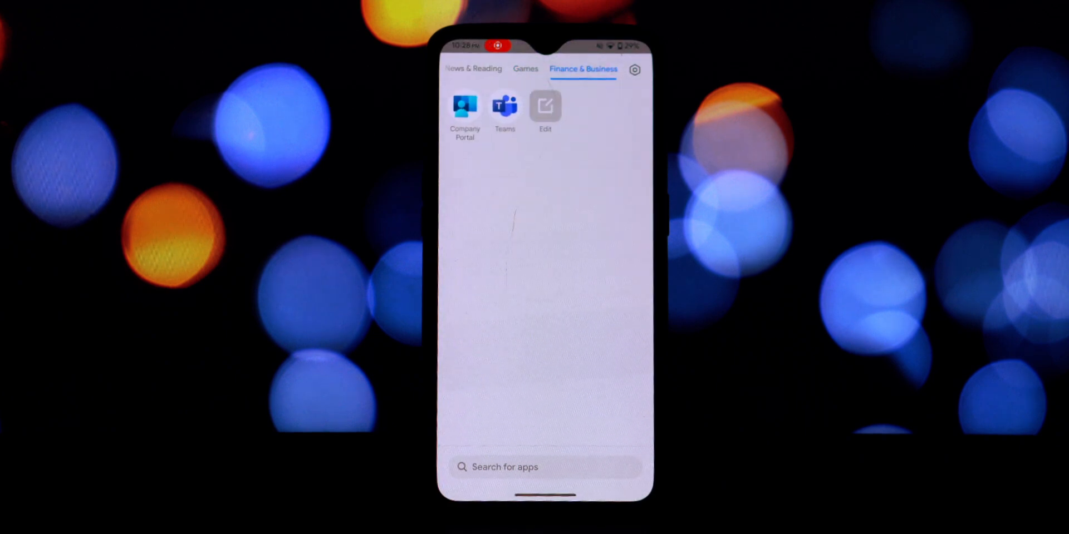
pyautogui.click(634, 69)
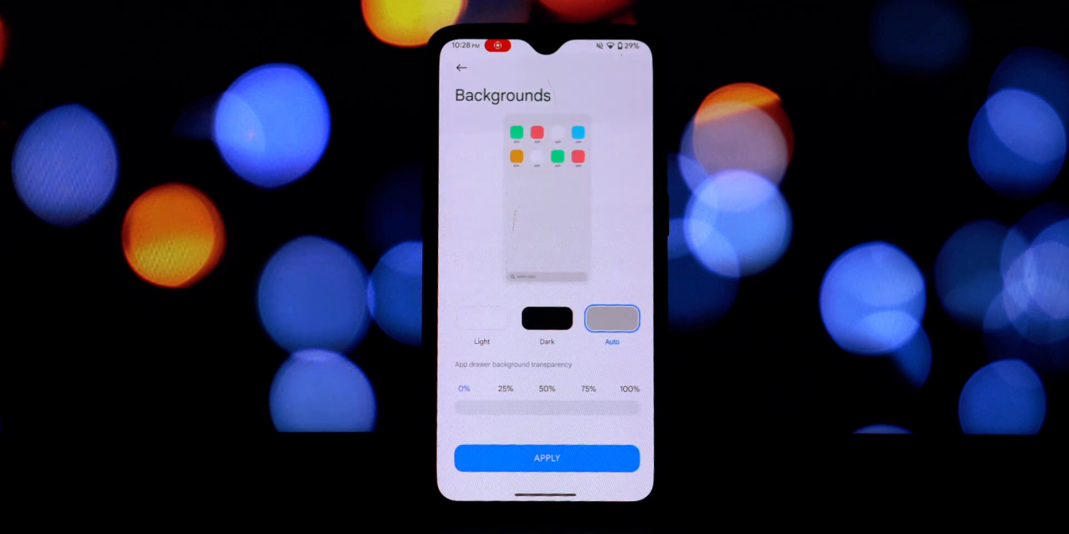
# - Preview Dark, then apply an Auto drawer background at 25% transparency
pyautogui.click(546, 318)
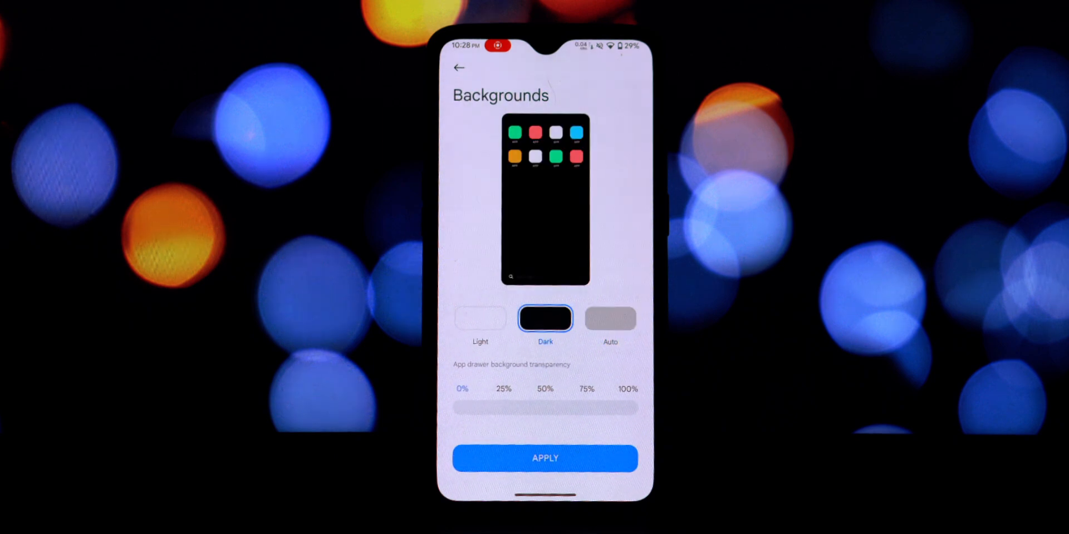
pyautogui.click(609, 318)
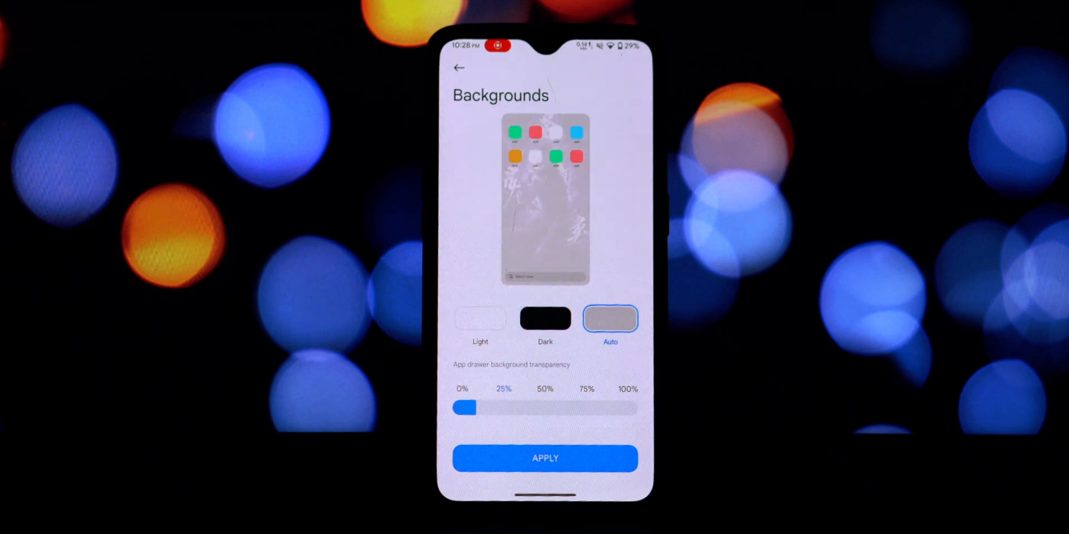
pyautogui.click(545, 457)
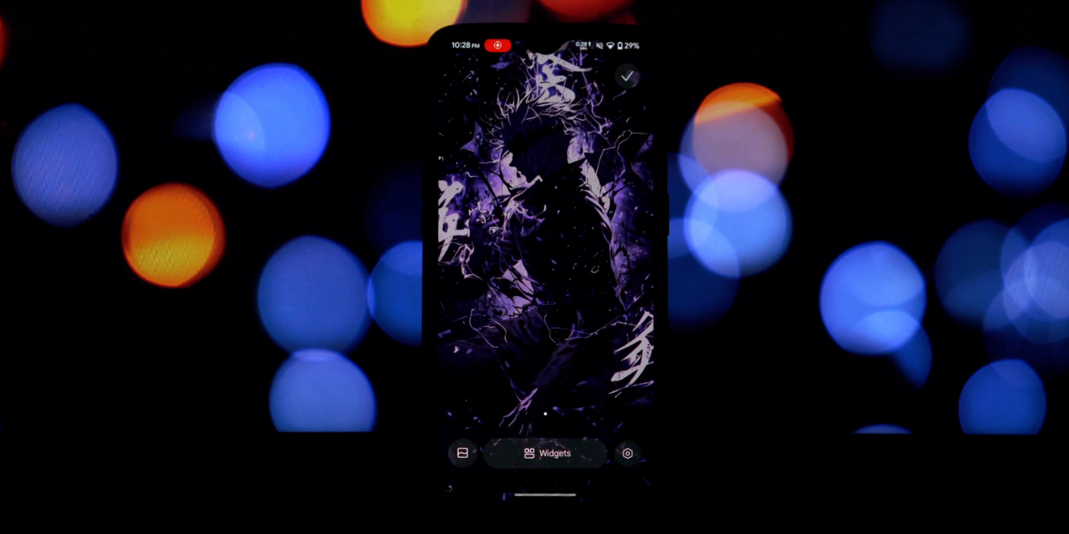
pyautogui.click(628, 454)
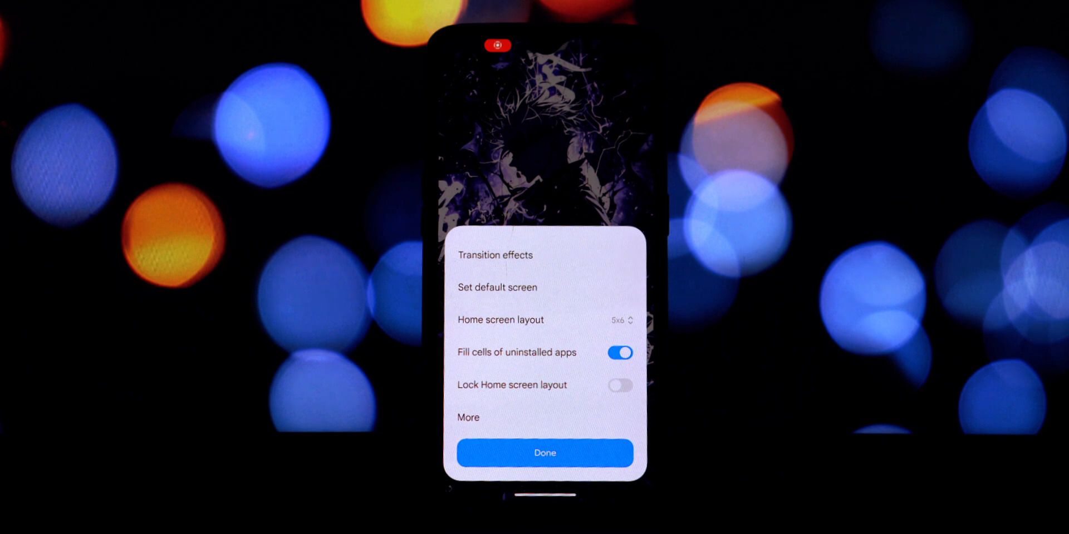
pyautogui.click(544, 453)
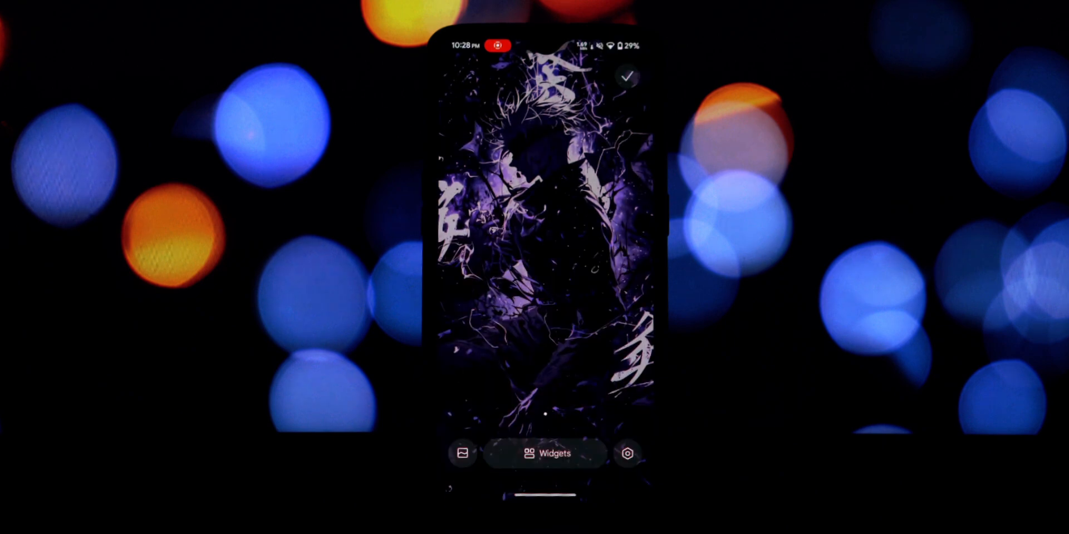